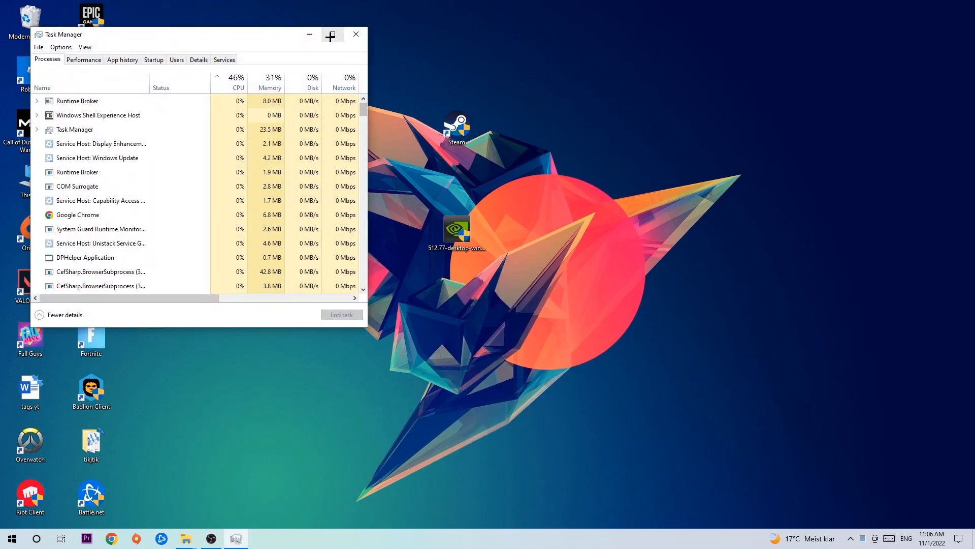
Maximize Task Manager and end the Google Chrome process from its context menu
click(332, 34)
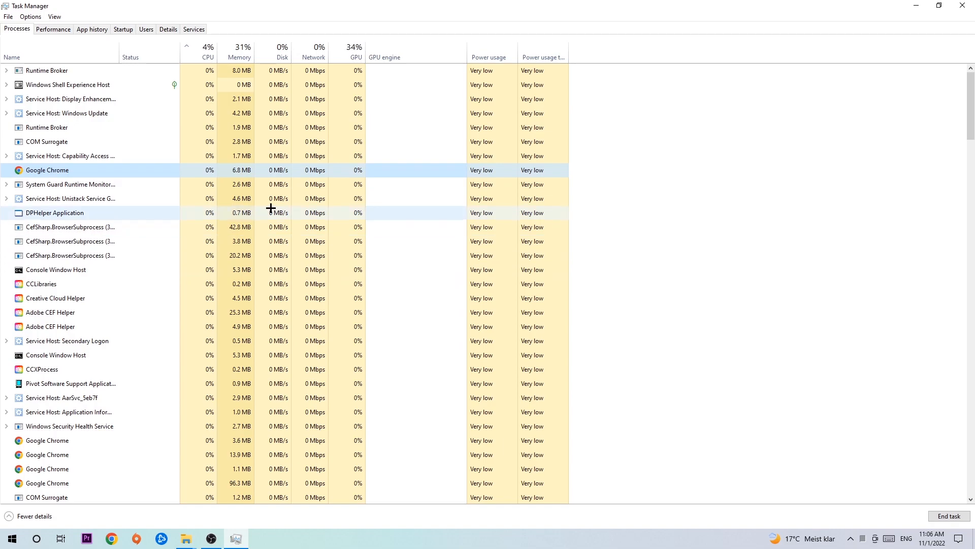
right_click(48, 170)
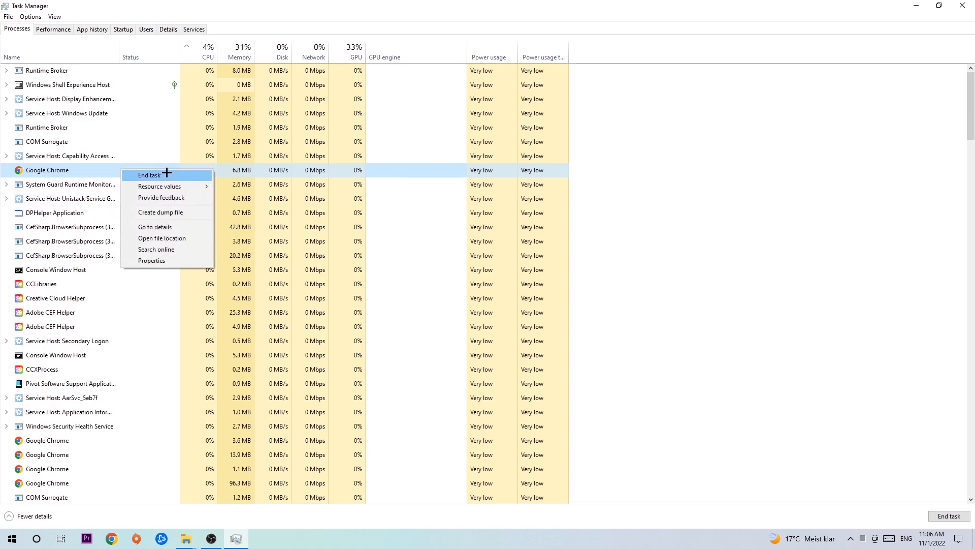
mouse_move(531, 117)
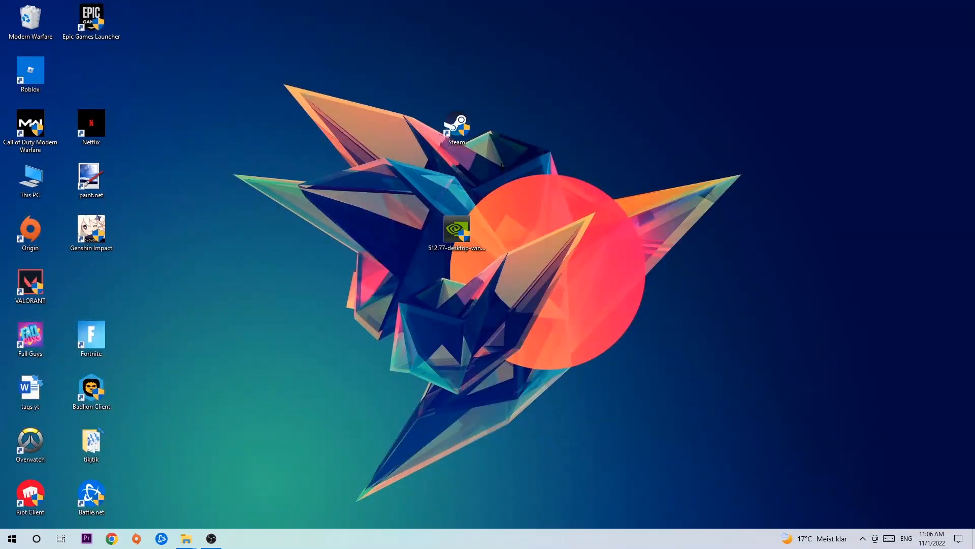
Drag the Steam shortcut around the desktop, finally dropping it further left and lower
drag(457, 124, 577, 181)
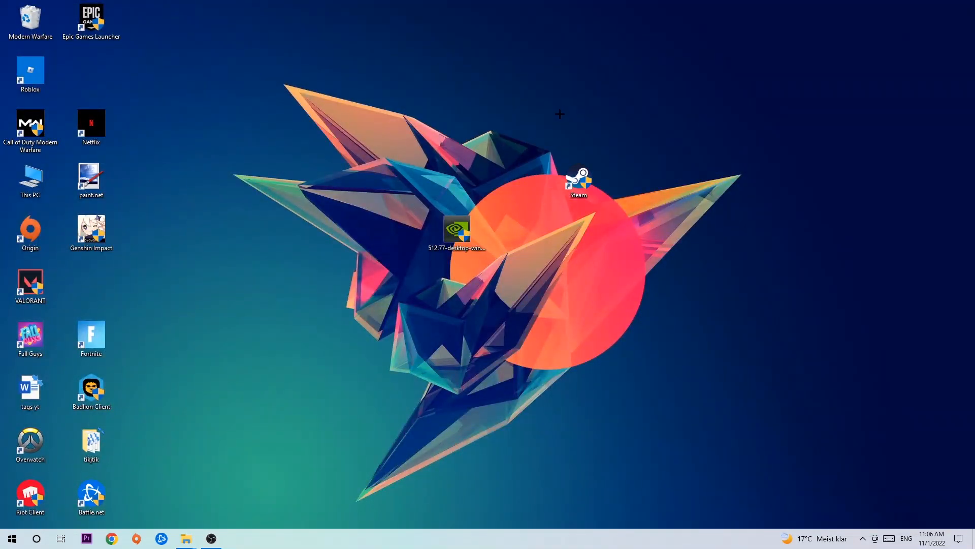
drag(578, 177, 458, 128)
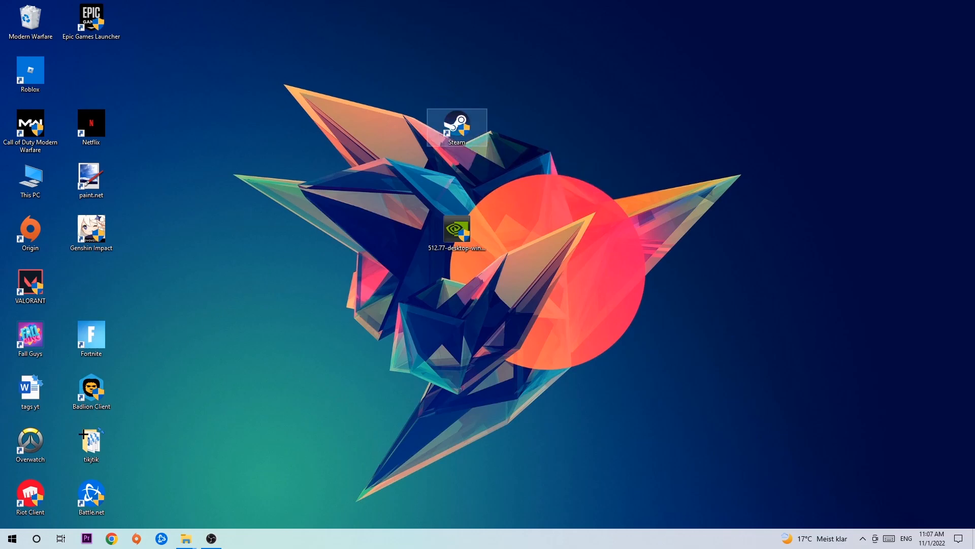
click(12, 539)
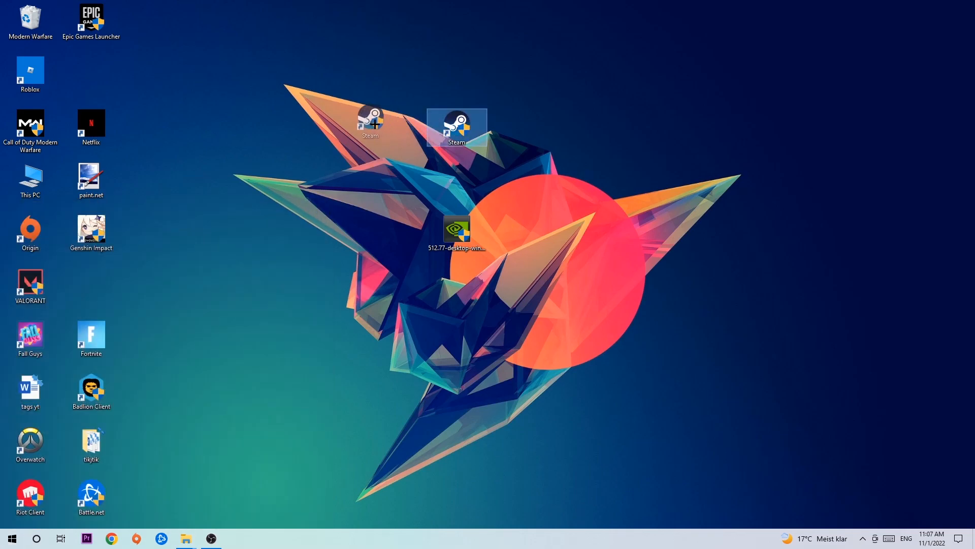
right_click(456, 127)
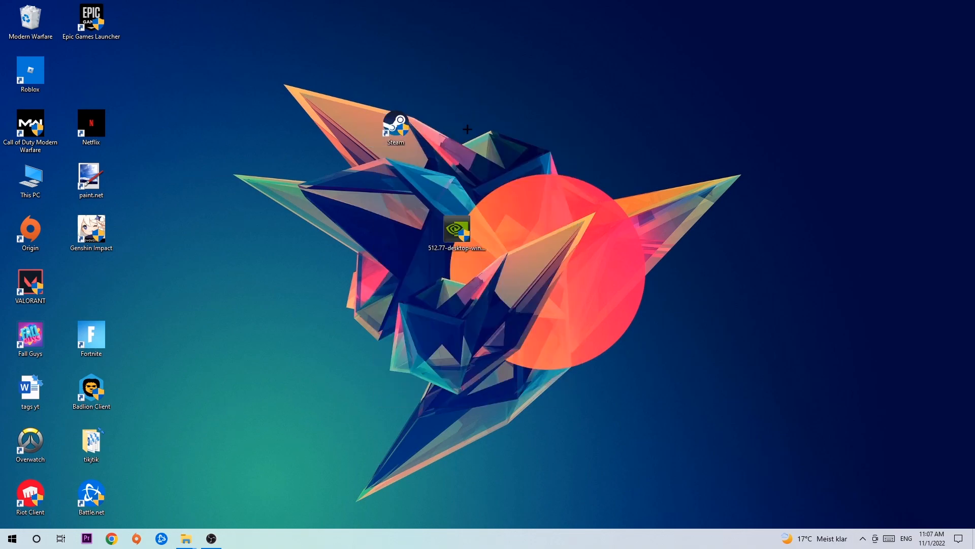
mouse_move(460, 139)
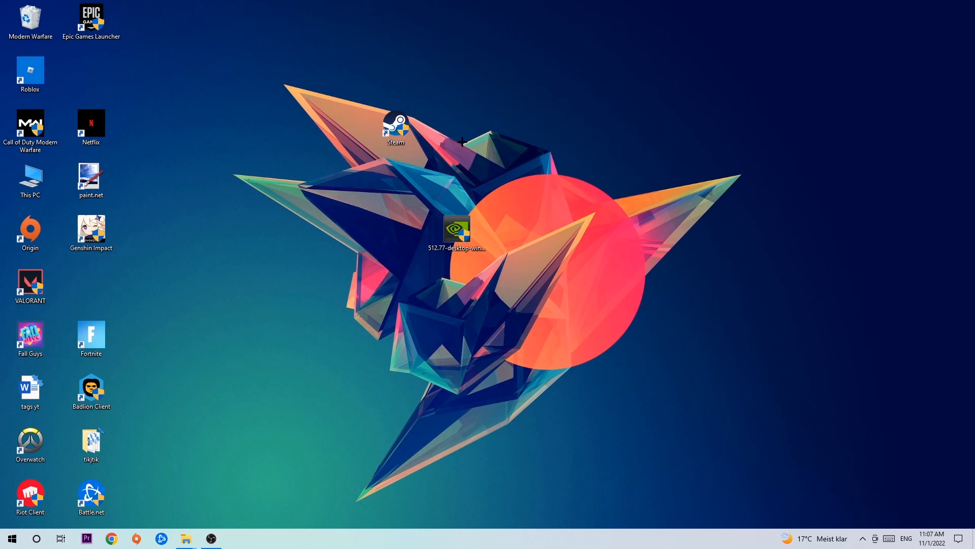
mouse_move(463, 141)
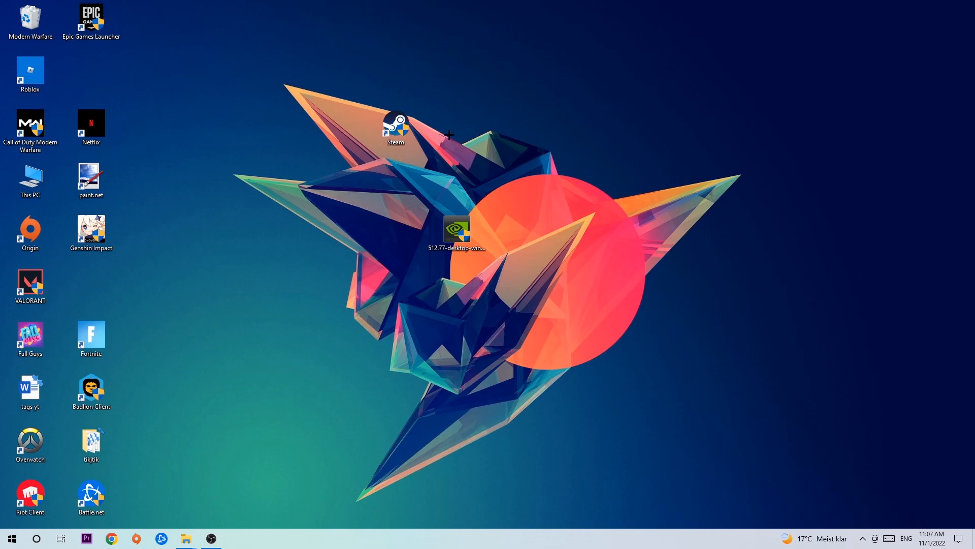
drag(395, 124, 323, 161)
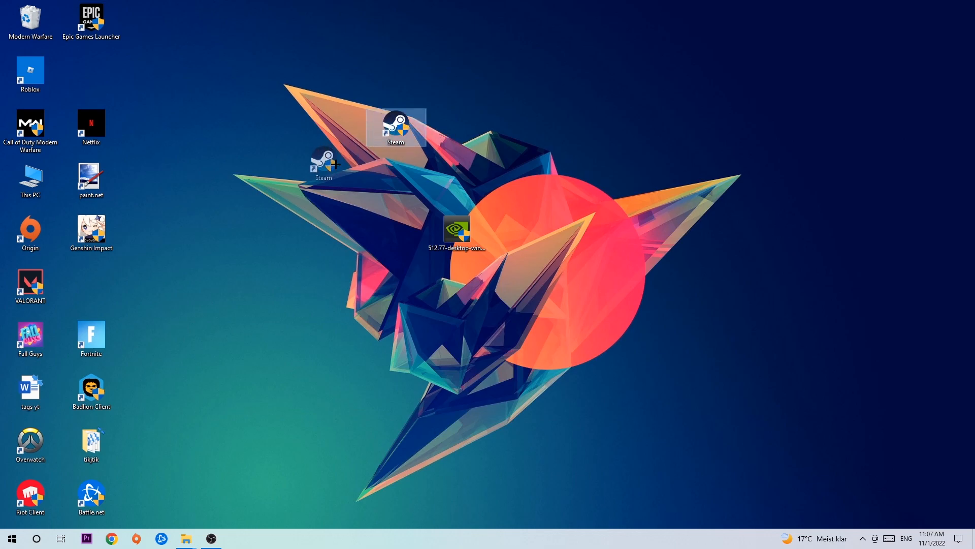
Open the Steam shortcut's Properties and confirm its settings with OK
right_click(323, 161)
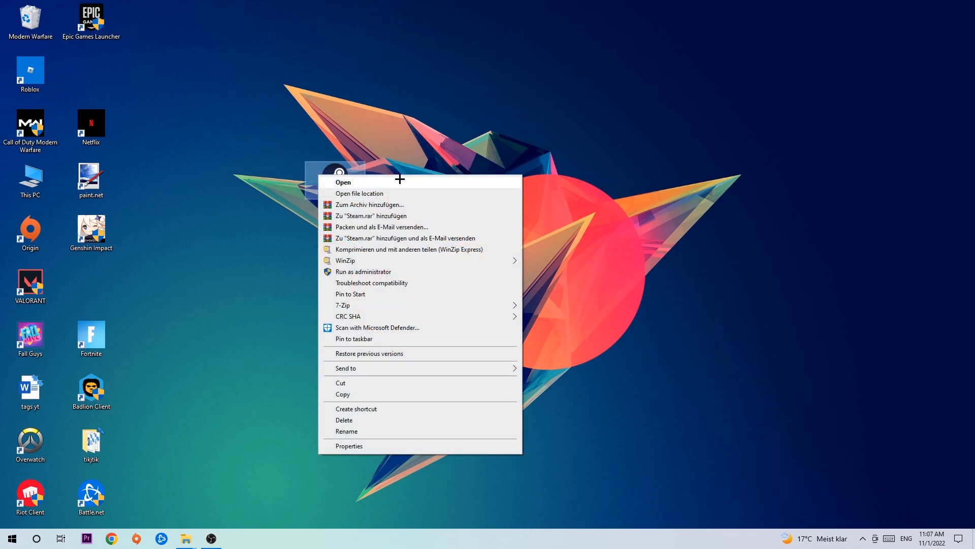
click(349, 445)
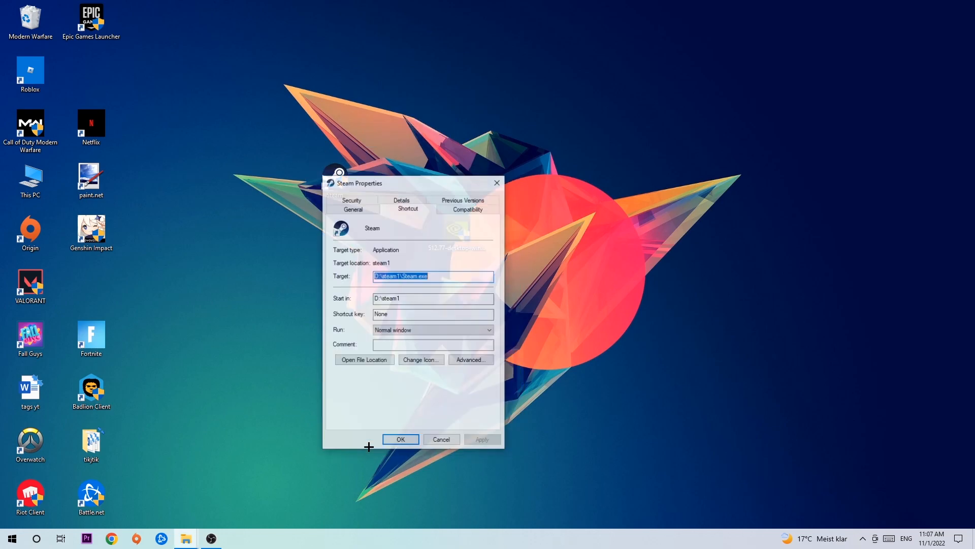
click(468, 207)
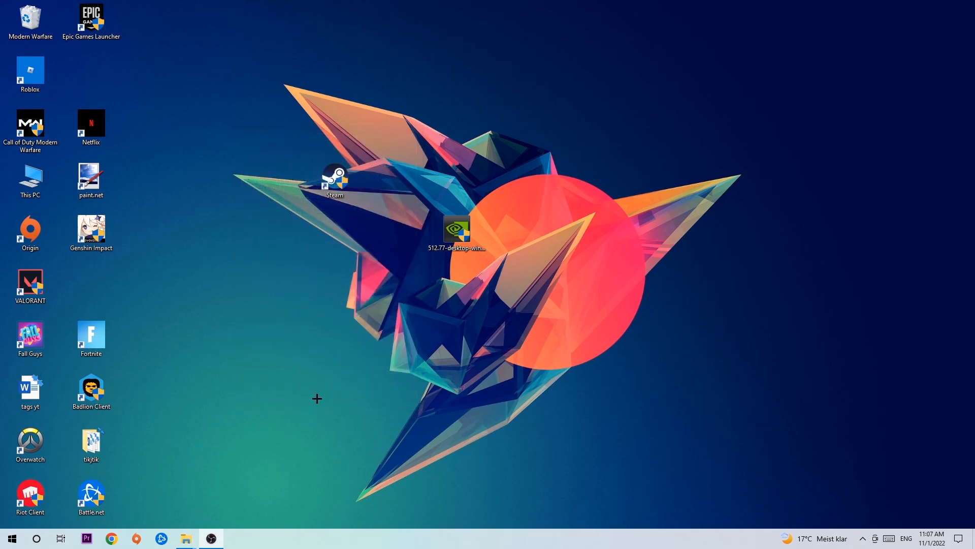
mouse_move(328, 390)
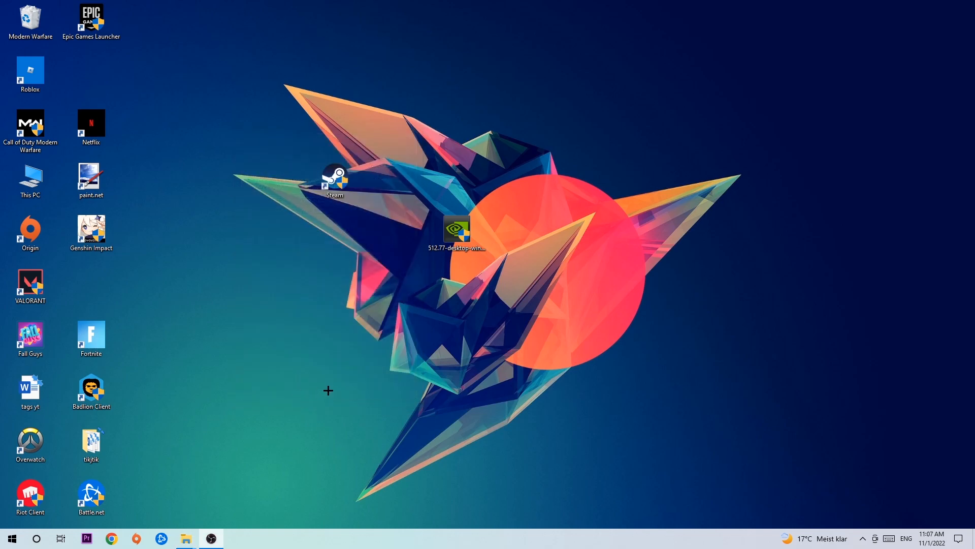
click(334, 181)
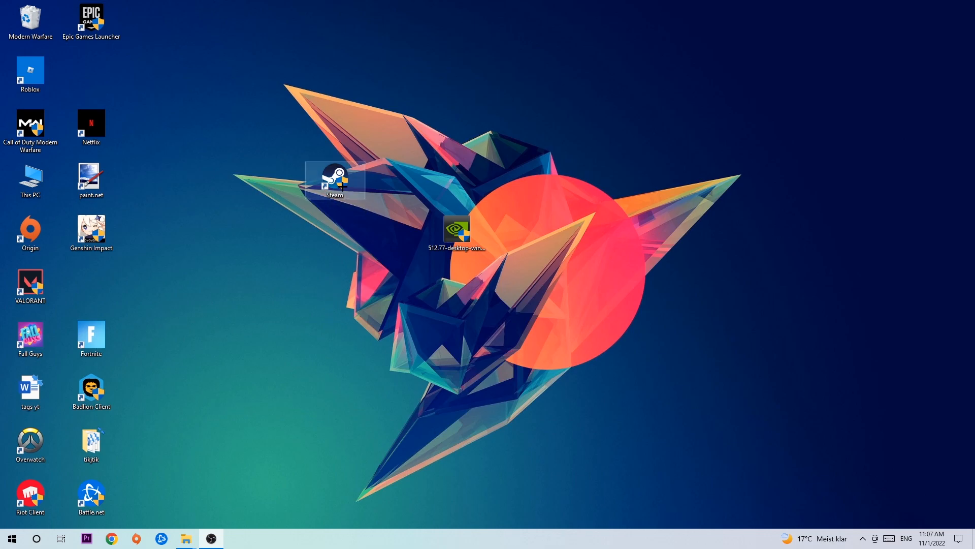
drag(335, 181, 456, 181)
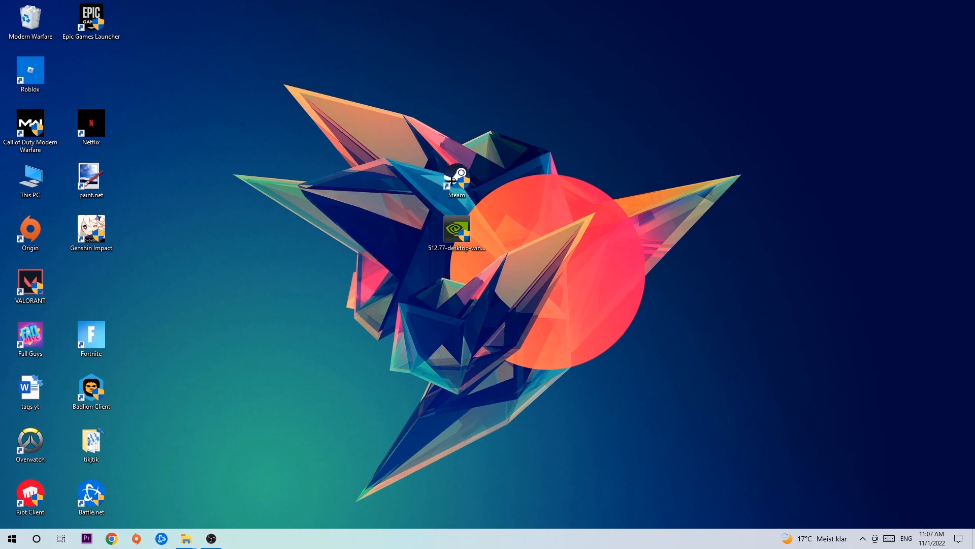
drag(456, 181, 334, 181)
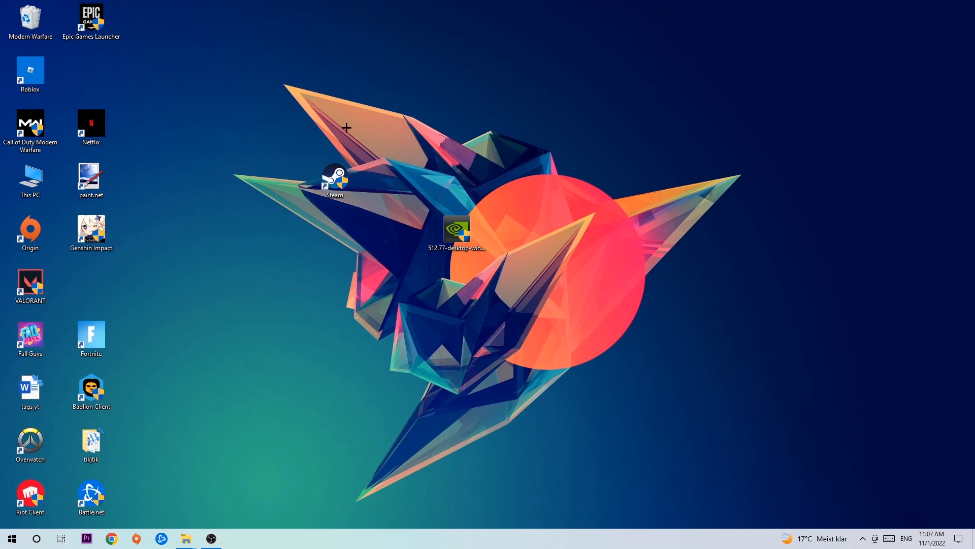
mouse_move(343, 128)
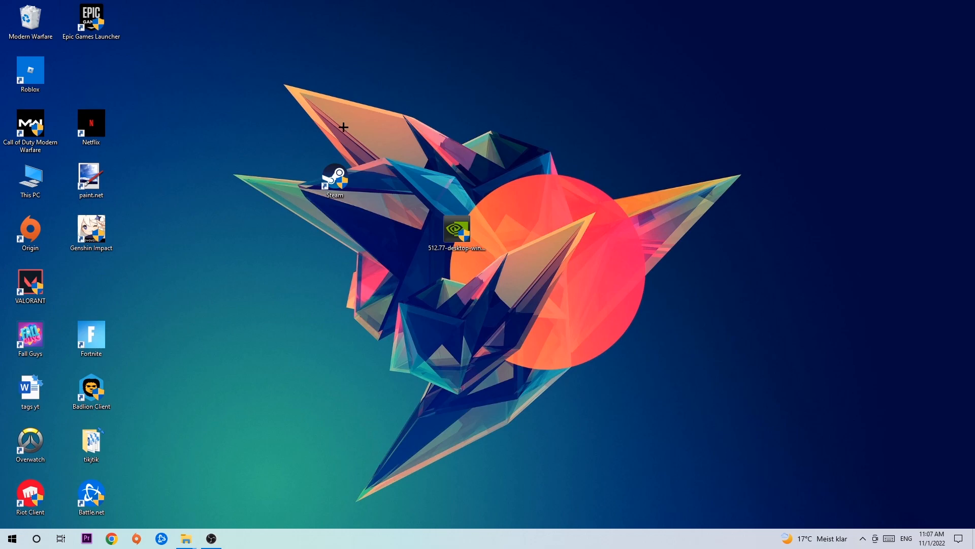